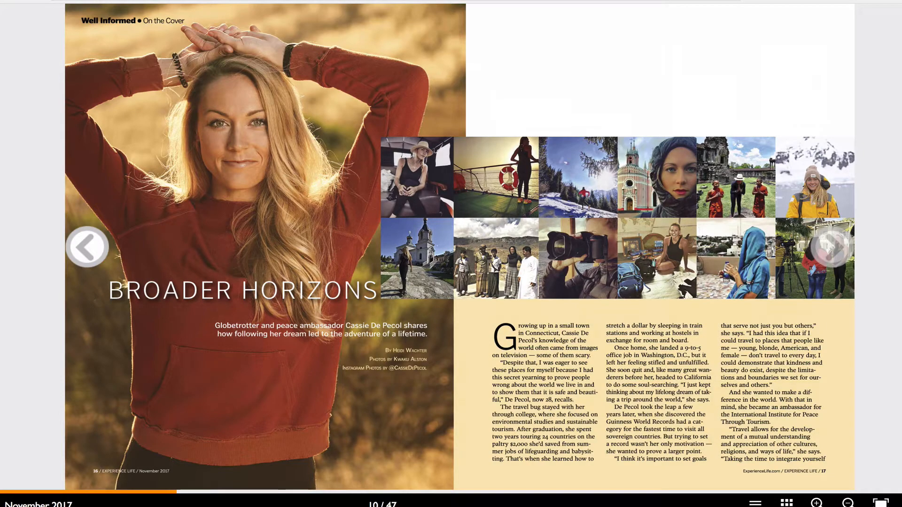
# Step: Show the Articles panel and expand Cancer Care to list its text stories from Whole-Person onward
pyautogui.click(86, 247)
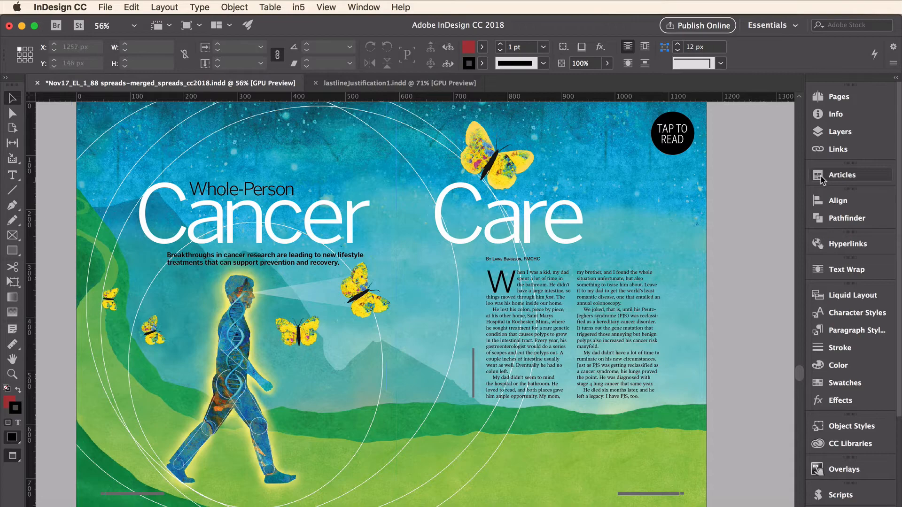
pyautogui.click(841, 174)
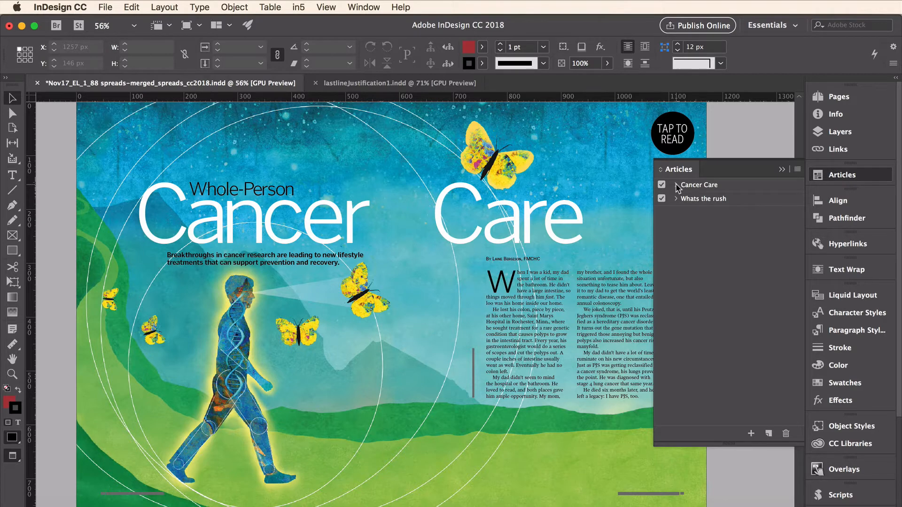
pyautogui.click(671, 185)
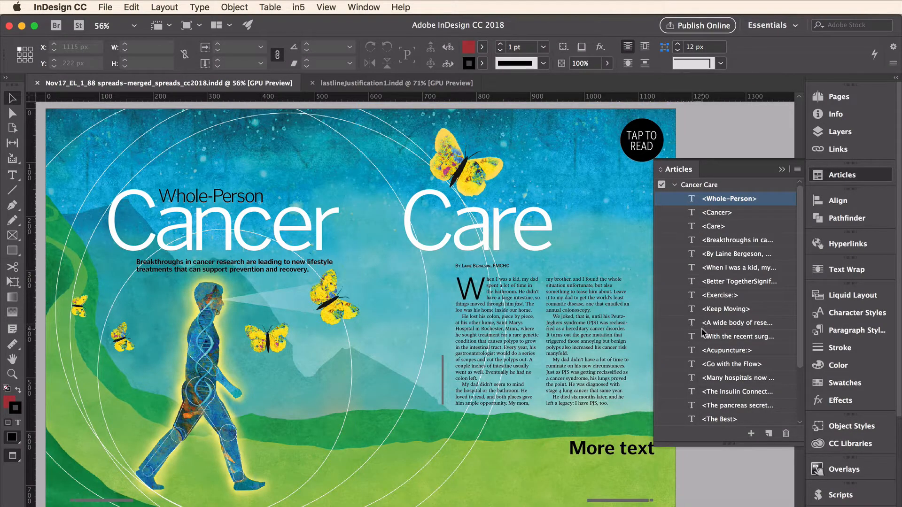
pyautogui.click(595, 455)
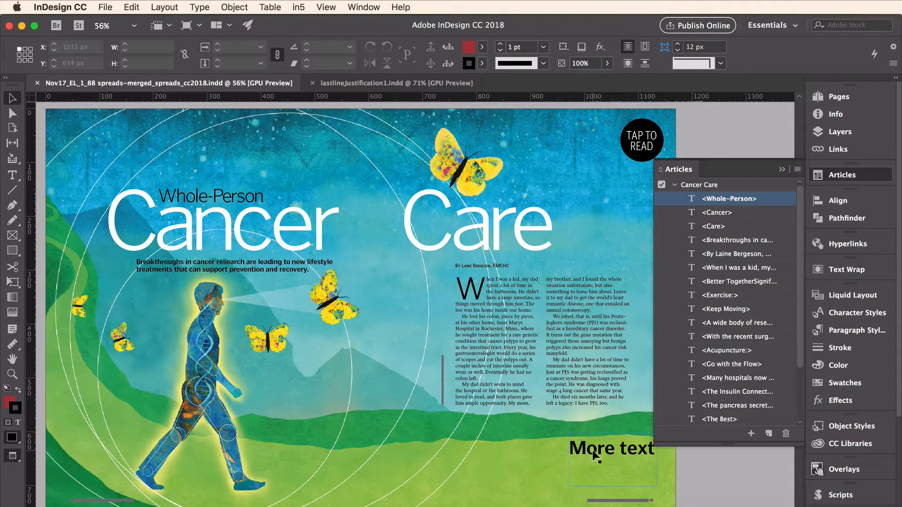
pyautogui.click(611, 448)
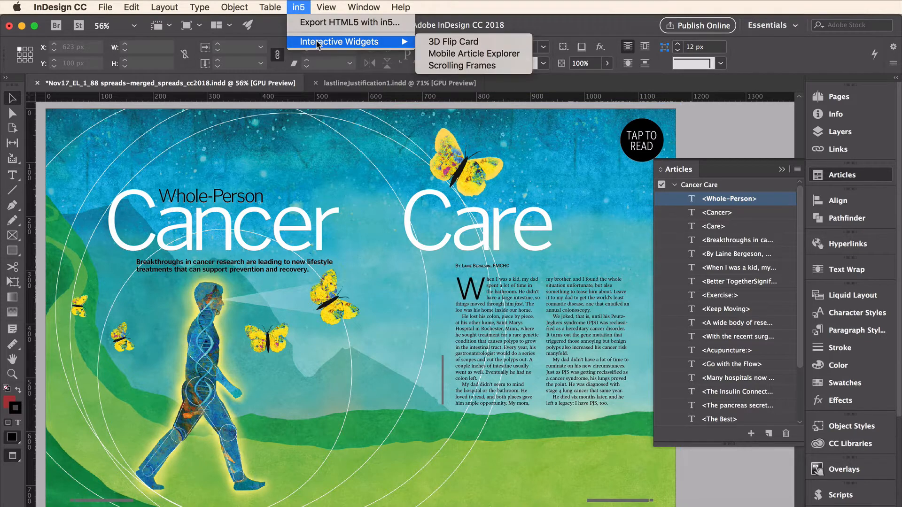
# Step: Launch in5's Mobile Article Explorer with the TAP TO READ button as the trigger object
pyautogui.click(473, 54)
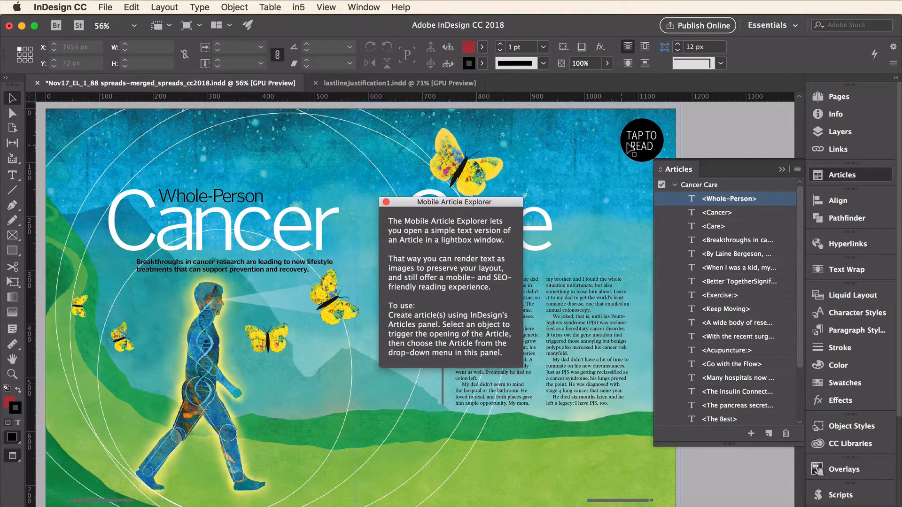
pyautogui.click(640, 140)
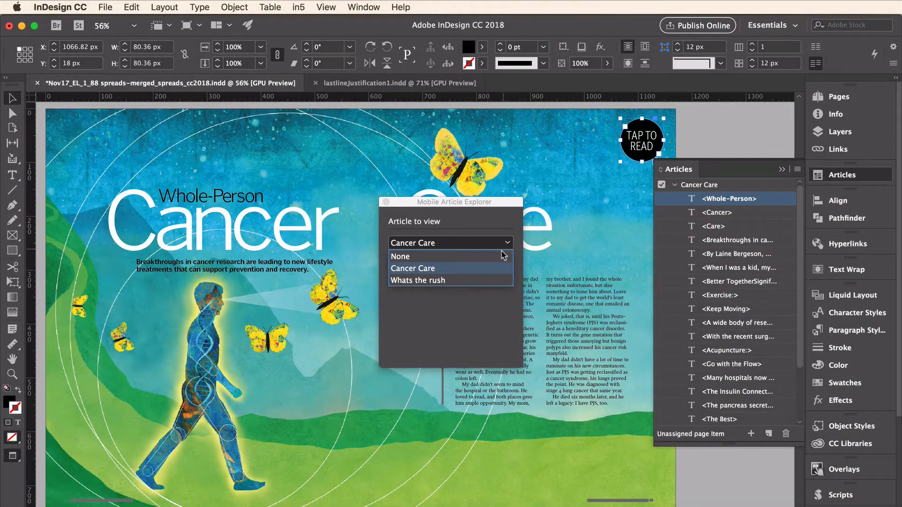
# Step: Target the Cancer Care article and enable Store full text directly in HTML
pyautogui.click(412, 269)
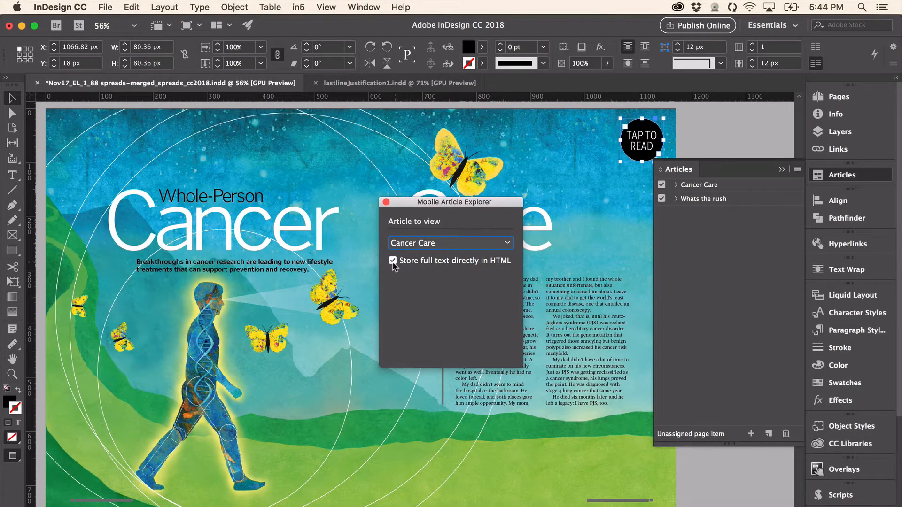
pyautogui.click(393, 261)
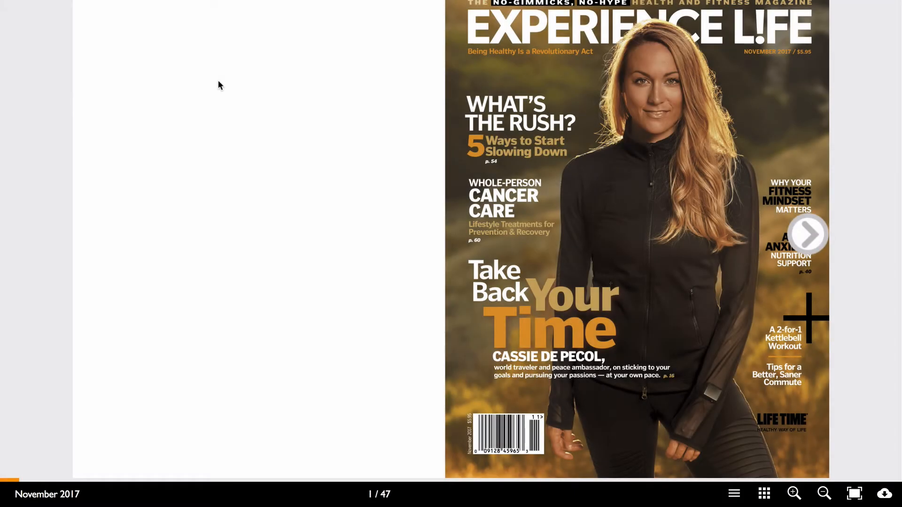
pyautogui.moveTo(689, 410)
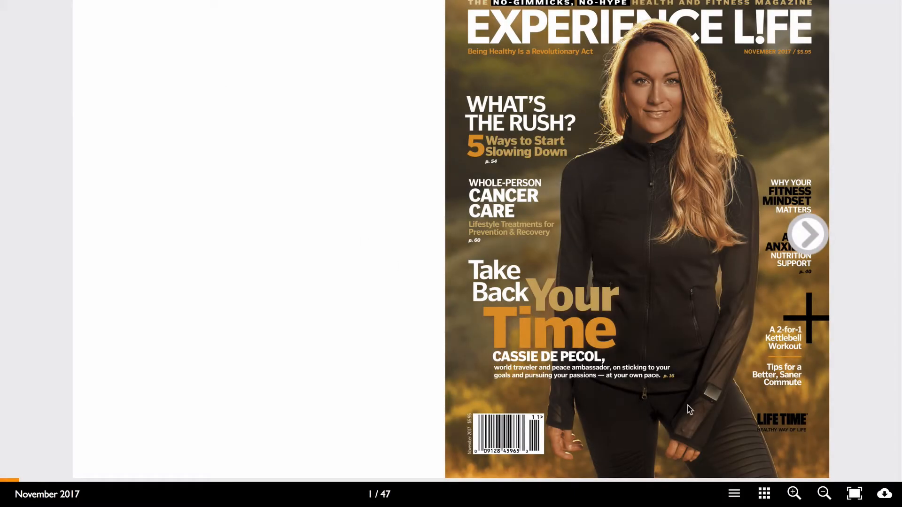
# Step: Jump via thumbnails to the Whole-Person Cancer Care spread, page 32 of 47
pyautogui.click(764, 493)
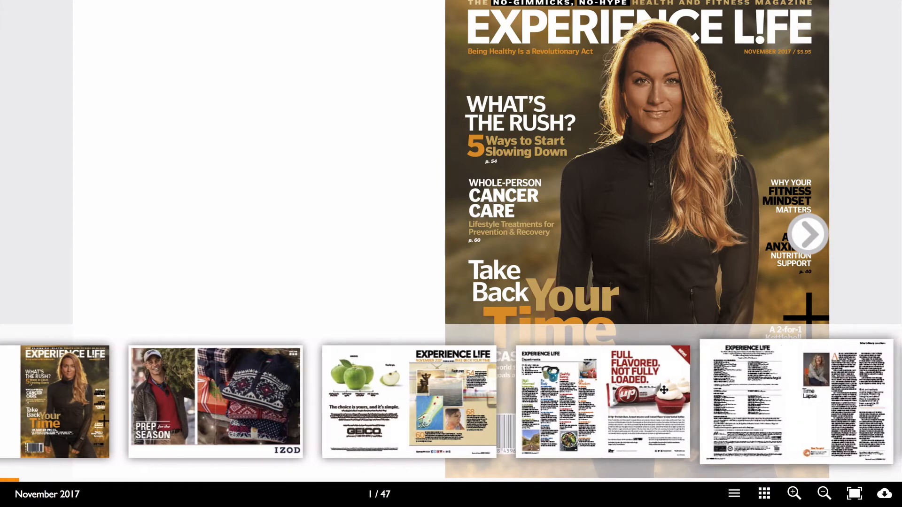
pyautogui.hscroll(3)
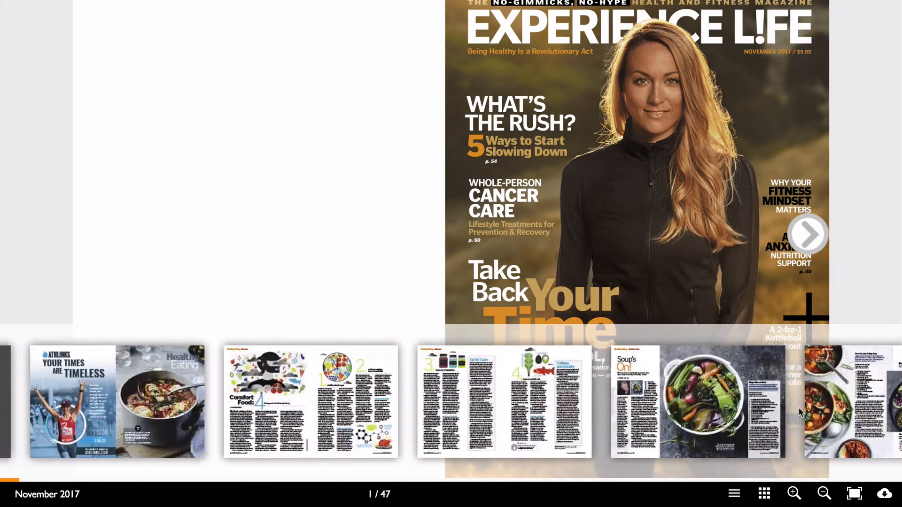
pyautogui.hscroll(3)
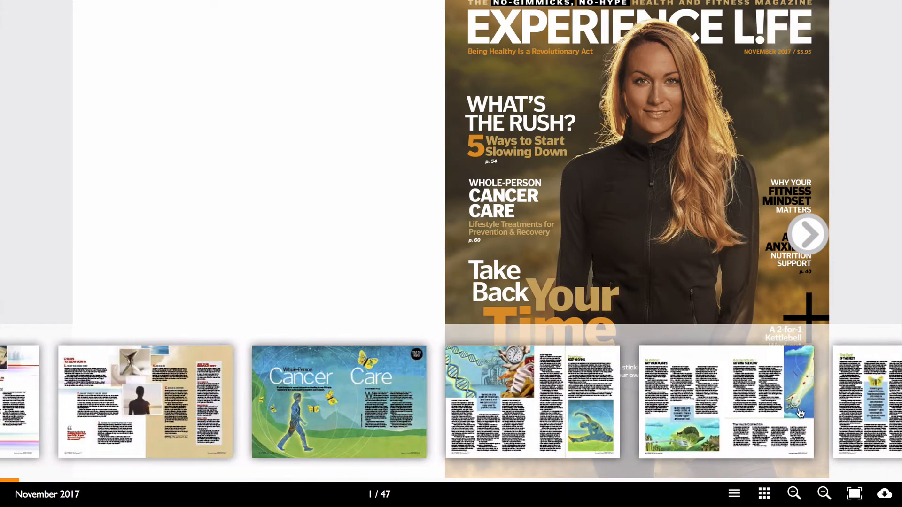
pyautogui.click(338, 401)
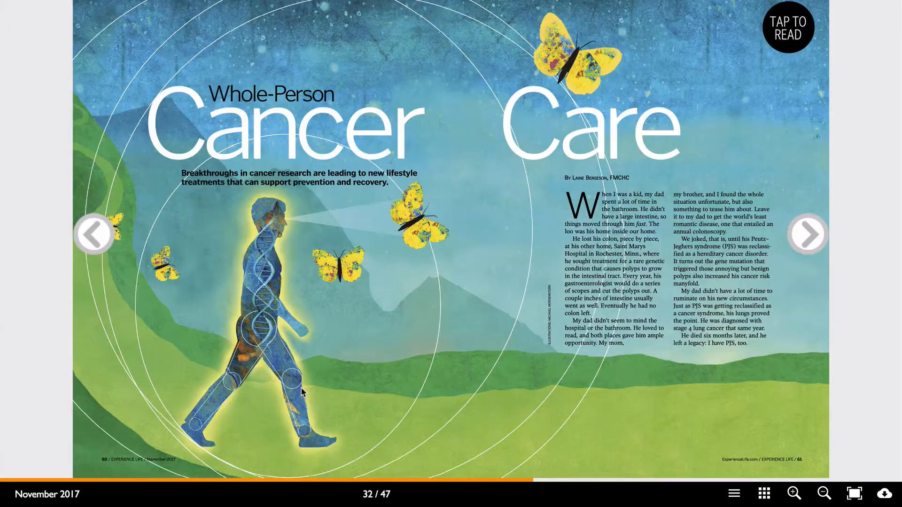
pyautogui.moveTo(797, 30)
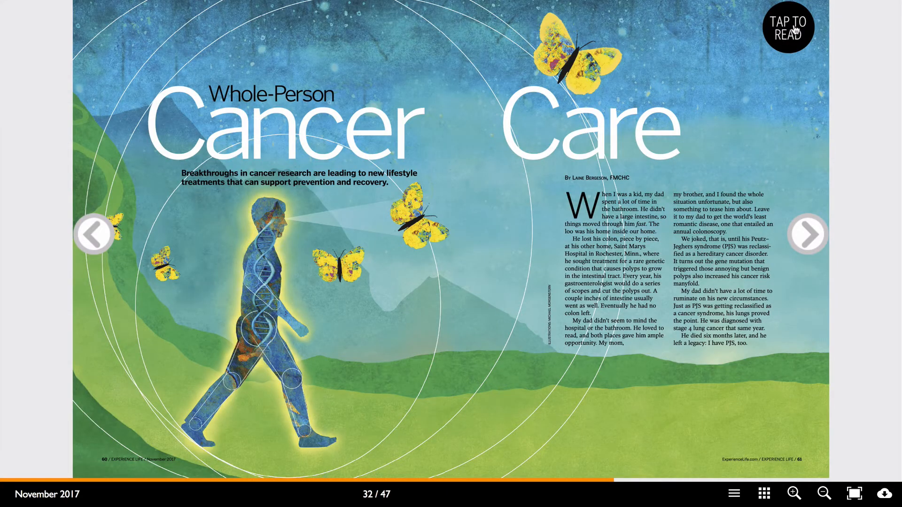
# Step: Read the Cancer Care text lightbox via TAP TO READ, scrolling to the Ditch the sugar section
pyautogui.click(788, 28)
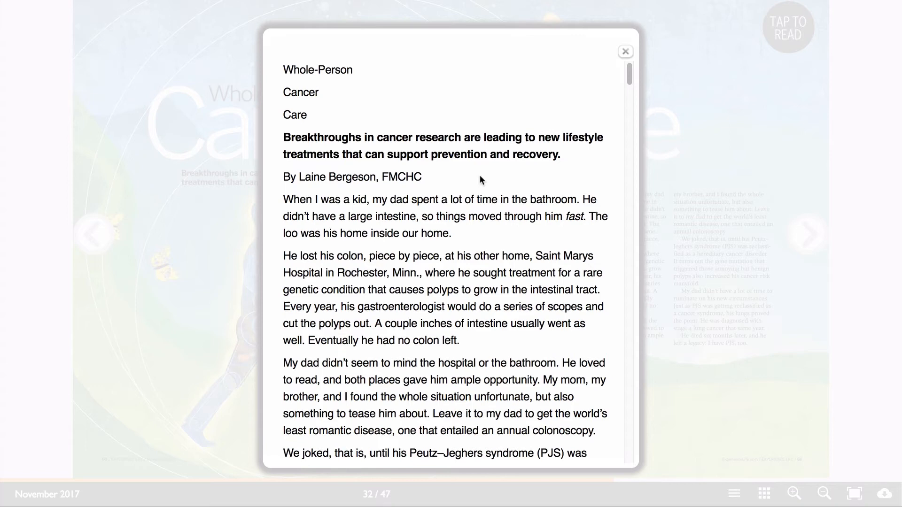
pyautogui.scroll(-3)
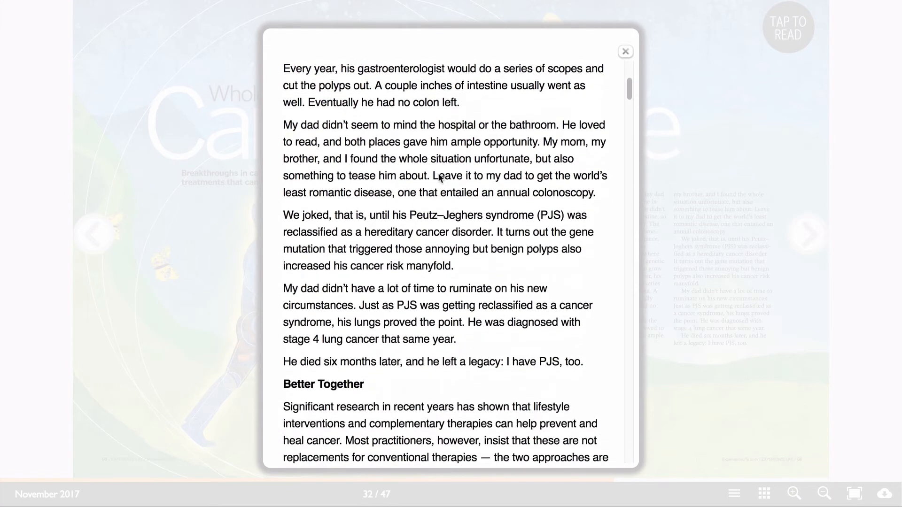
pyautogui.scroll(-3)
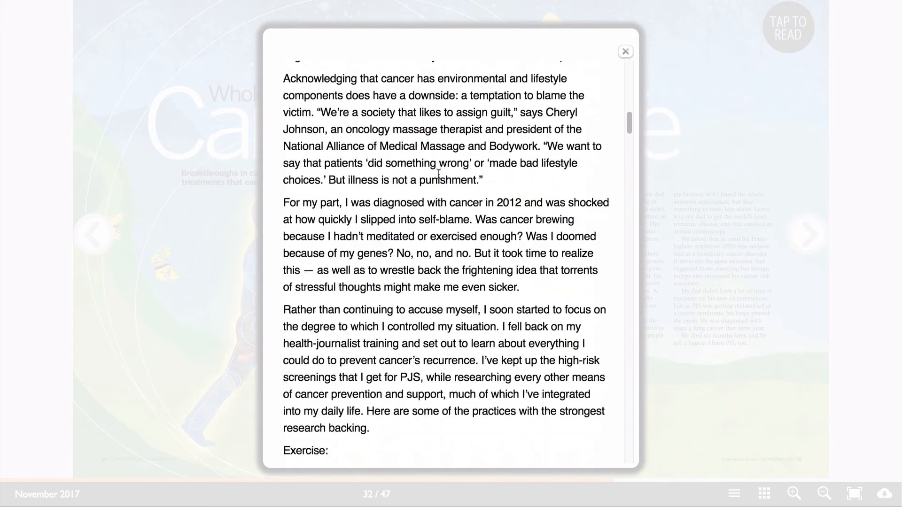
pyautogui.scroll(-3)
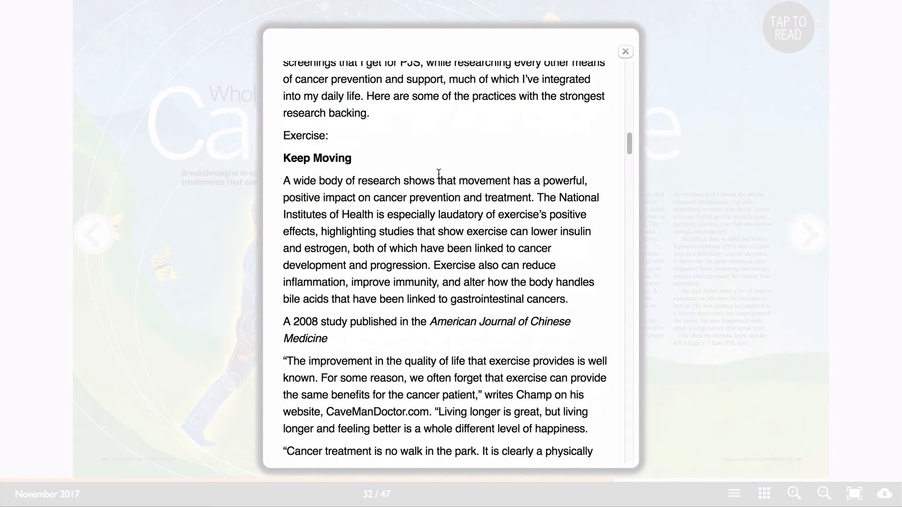
pyautogui.scroll(-3)
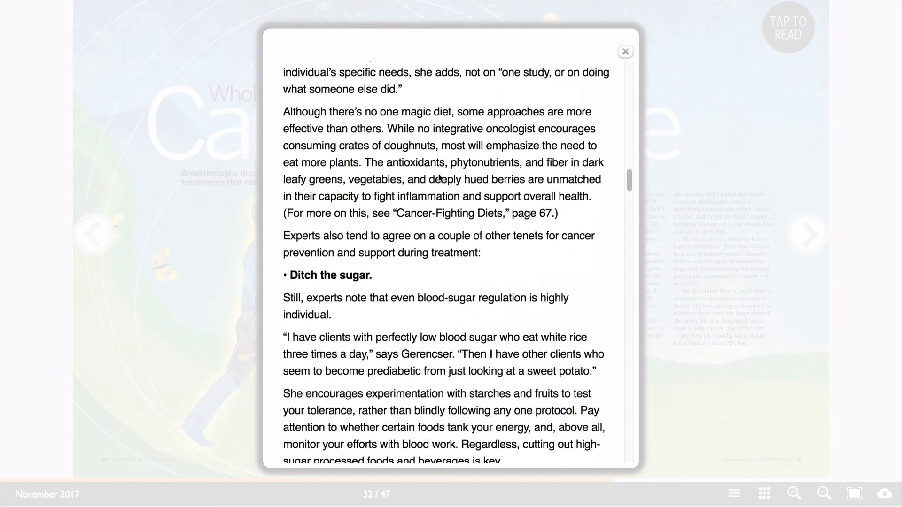
pyautogui.scroll(-3)
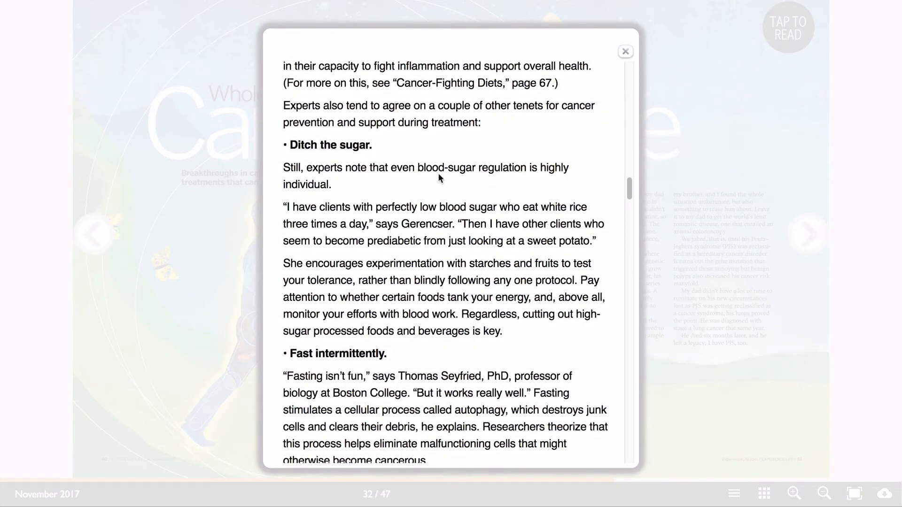